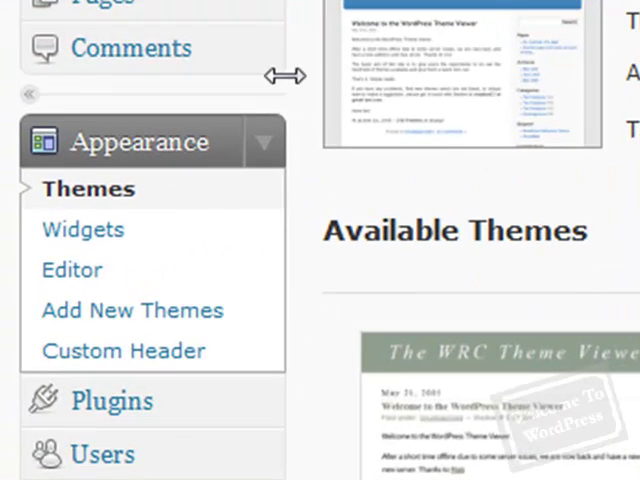
mouse_move(278, 152)
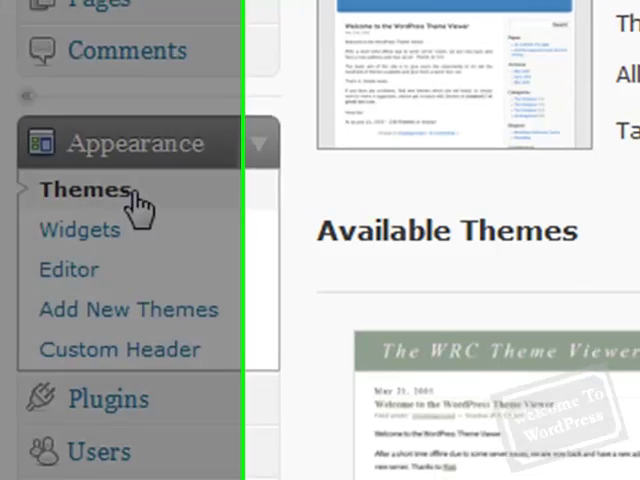
Go to the Install Themes page under Appearance.
click(85, 190)
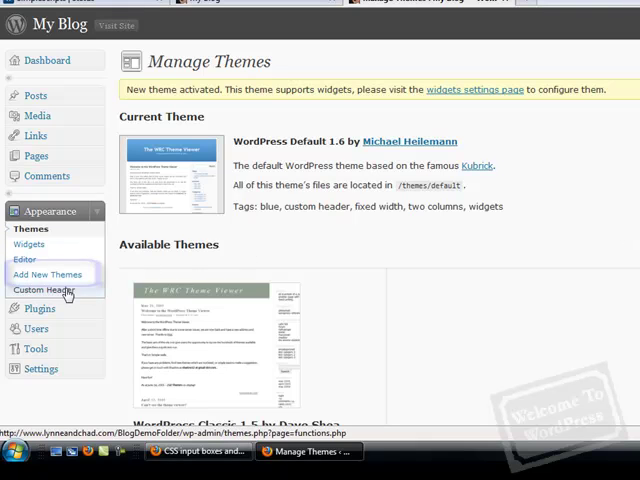
click(47, 274)
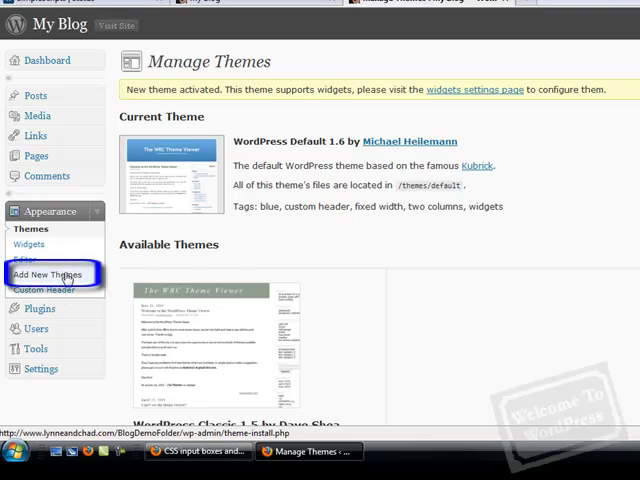
click(51, 274)
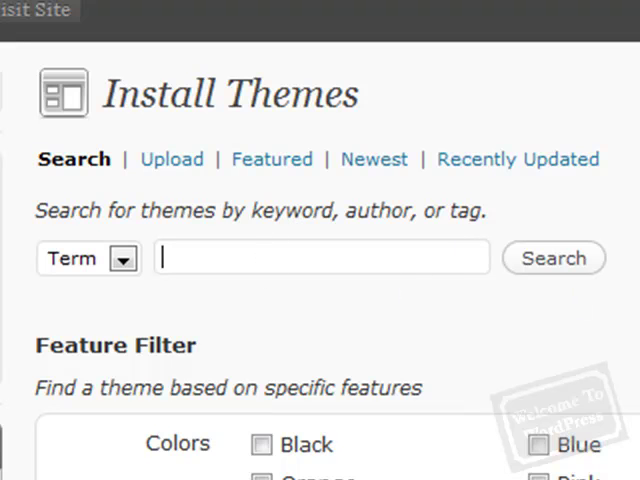
Filter the theme directory by the Green and Two Columns features and run the search.
scroll(down, 3)
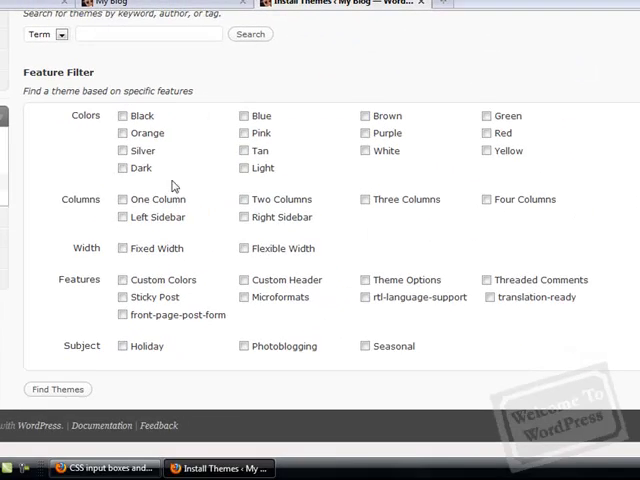
mouse_move(332, 199)
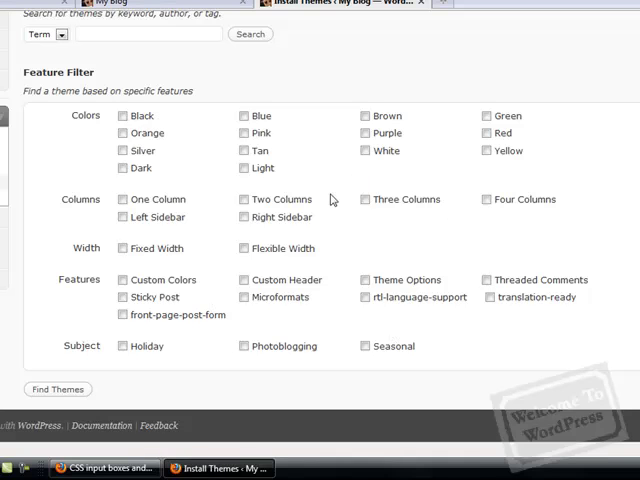
mouse_move(464, 119)
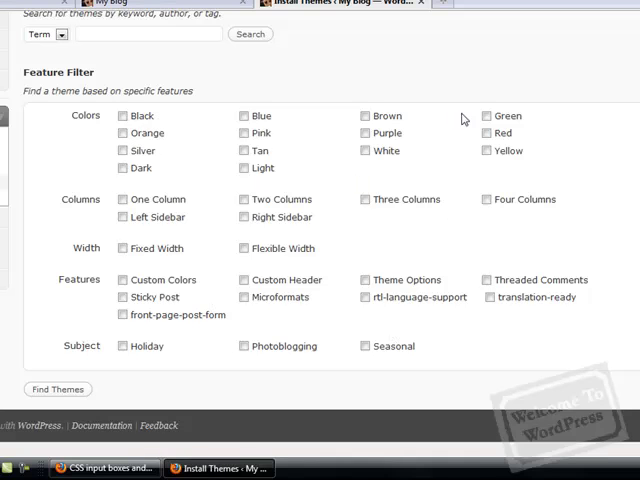
click(487, 116)
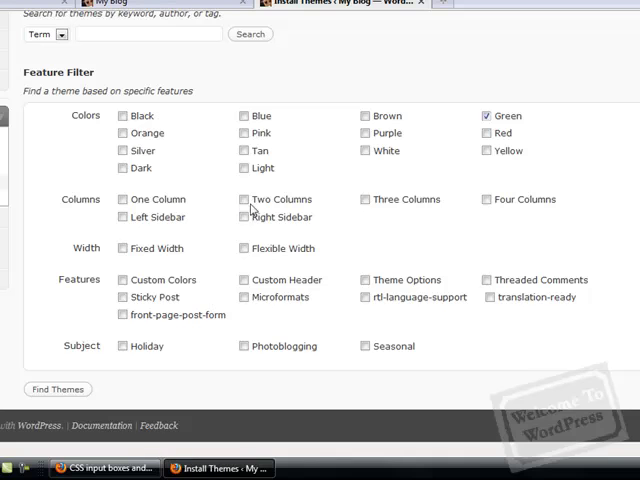
click(245, 199)
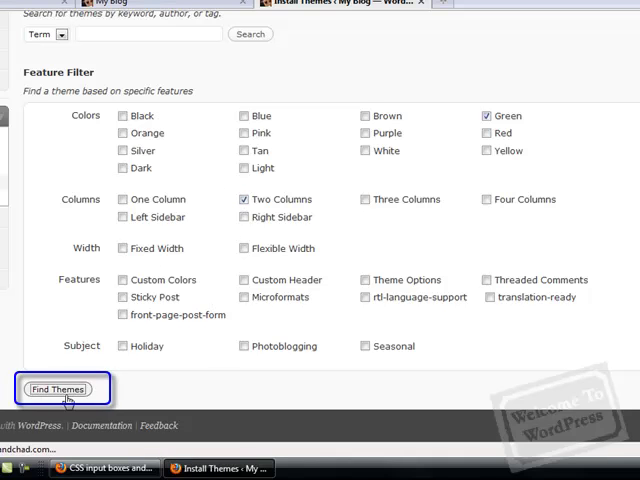
click(58, 388)
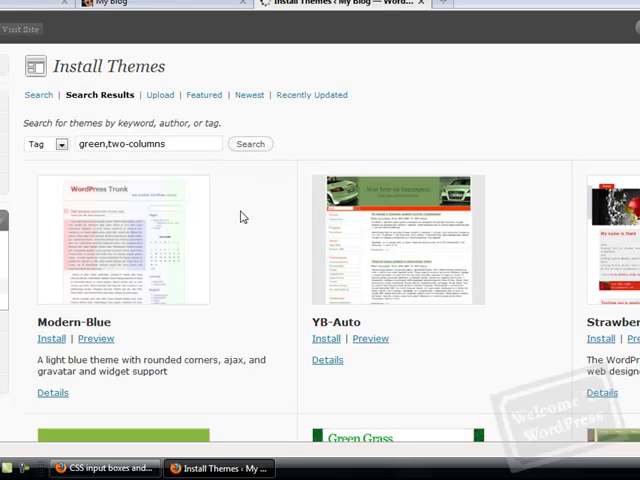
scroll(down, 3)
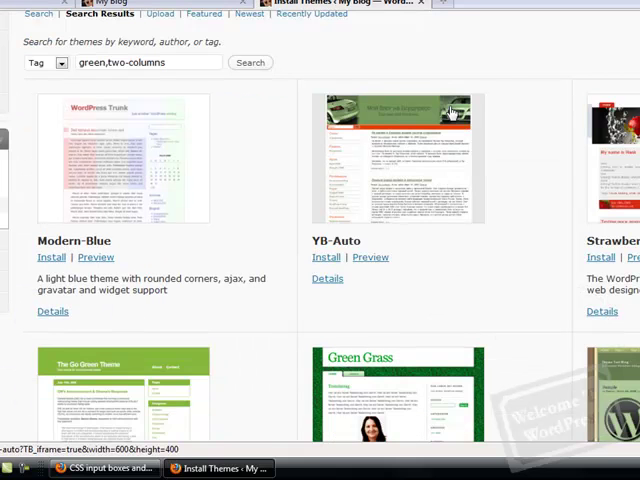
scroll(down, 3)
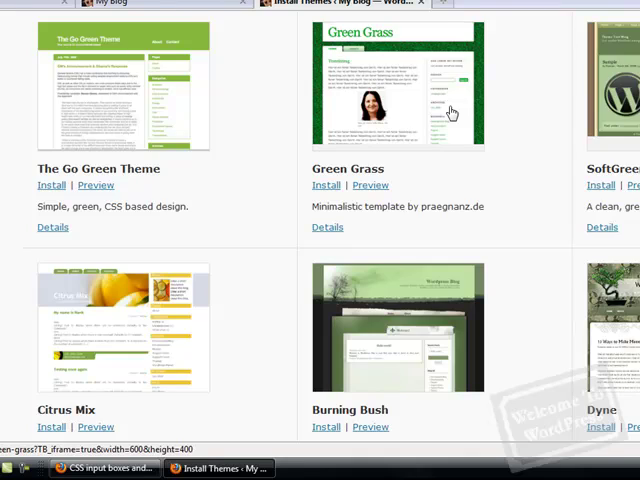
scroll(down, 3)
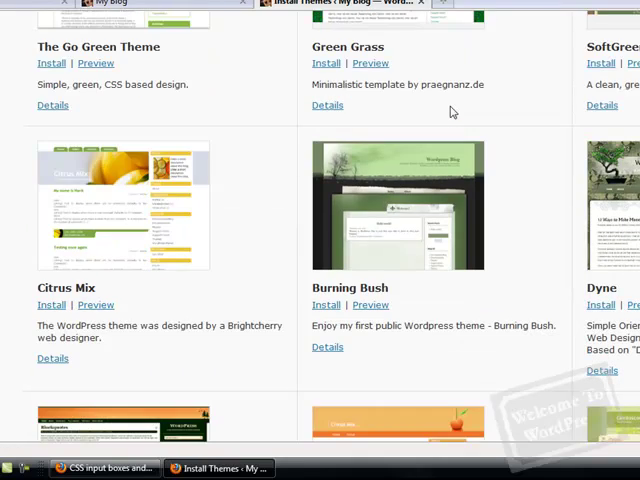
scroll(down, 3)
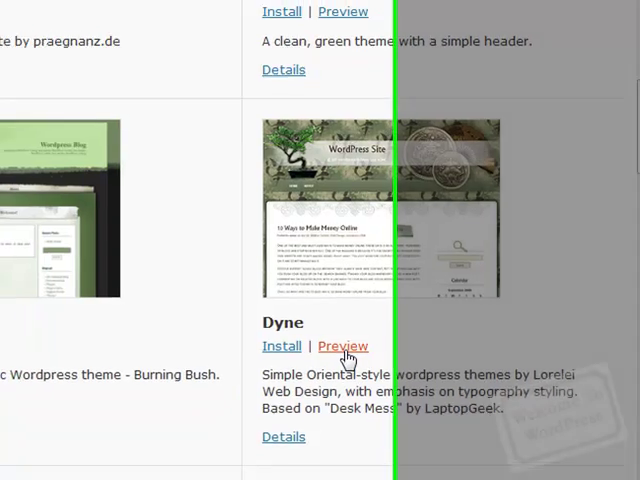
click(343, 346)
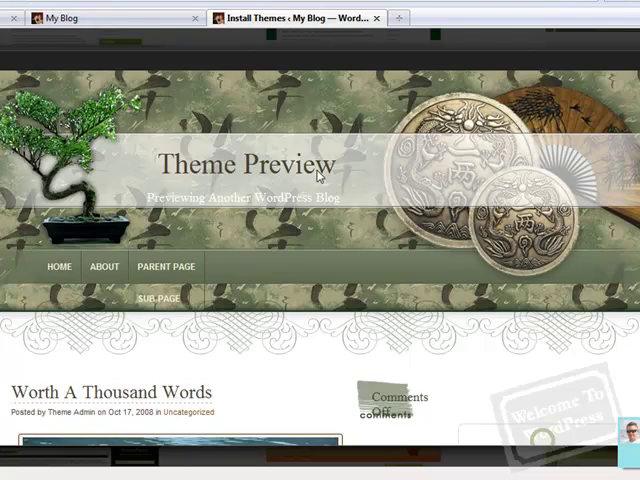
scroll(down, 3)
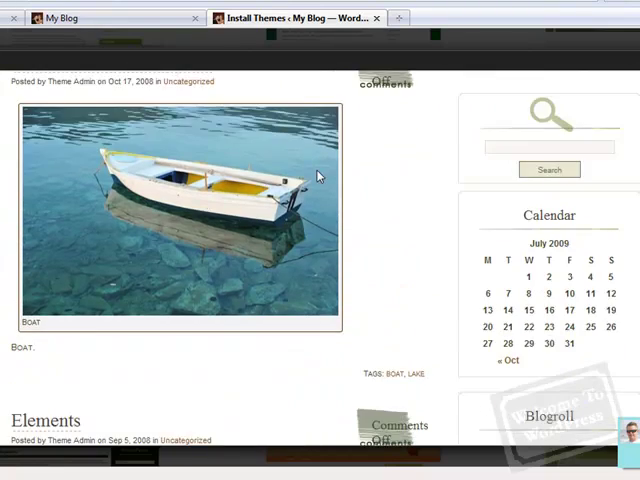
scroll(down, 3)
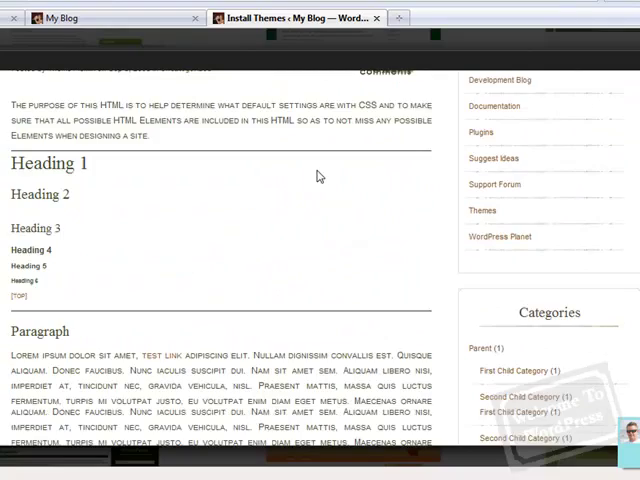
scroll(down, 3)
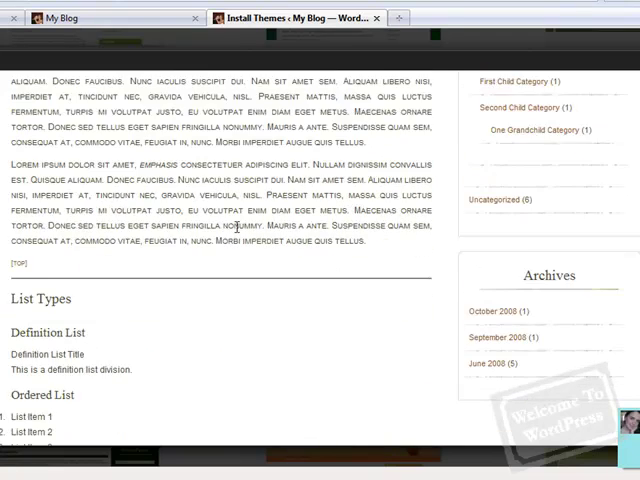
scroll(down, 3)
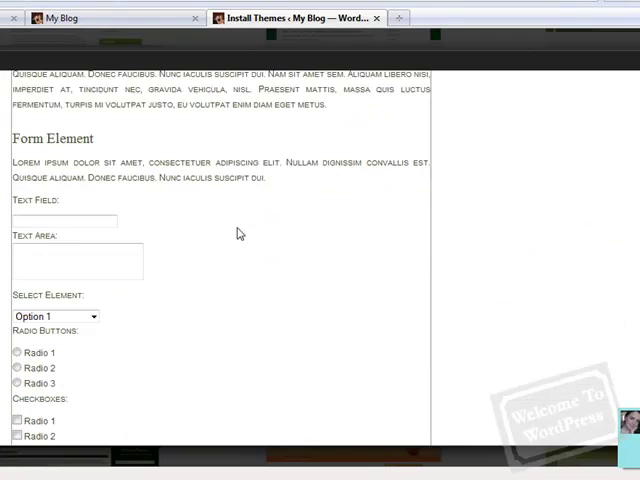
scroll(down, 3)
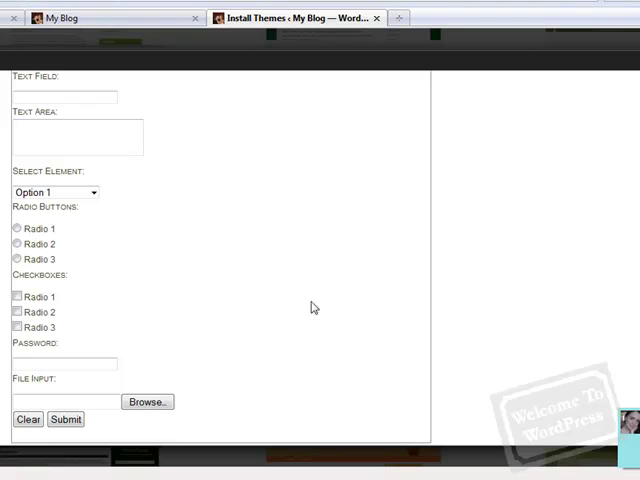
scroll(up, 3)
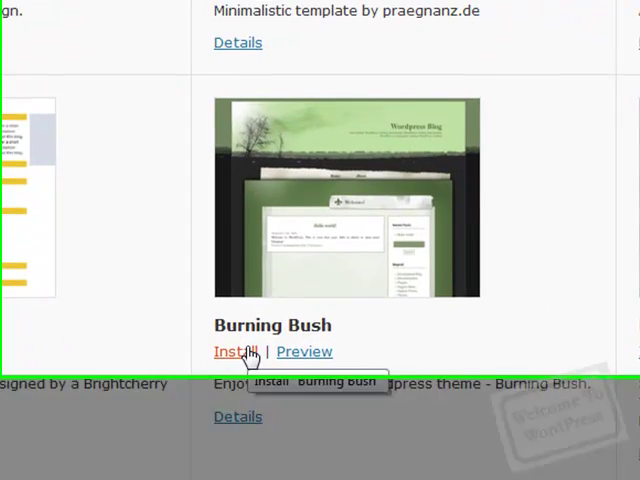
Install the Burning Bush 1.0 theme and reach the 'Successfully installed' page.
click(229, 351)
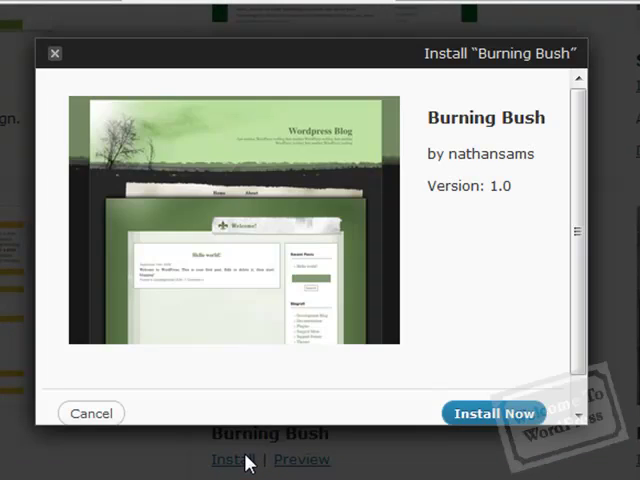
mouse_move(148, 417)
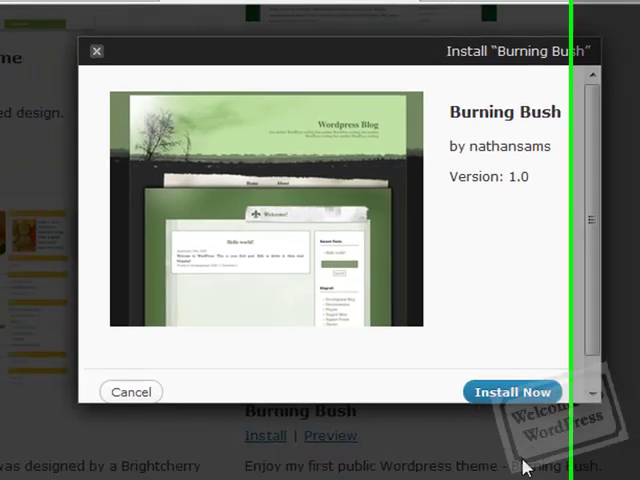
click(513, 391)
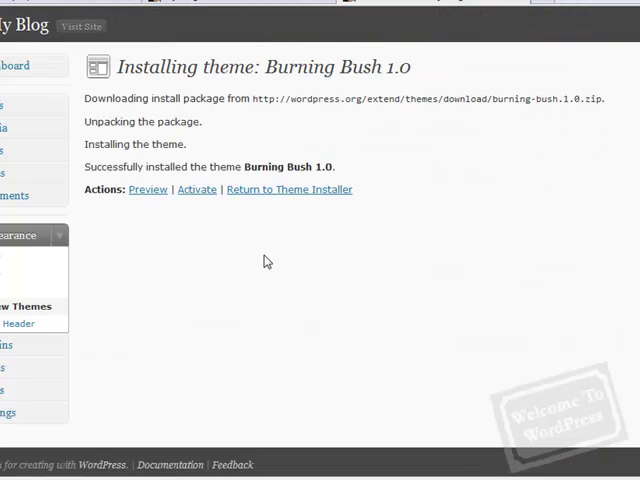
mouse_move(178, 163)
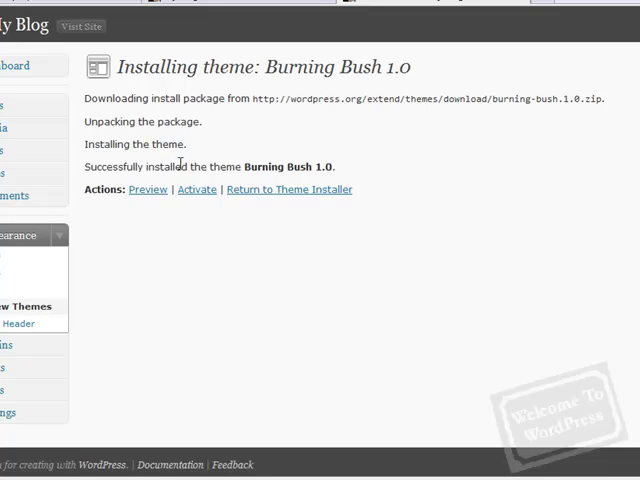
mouse_move(224, 238)
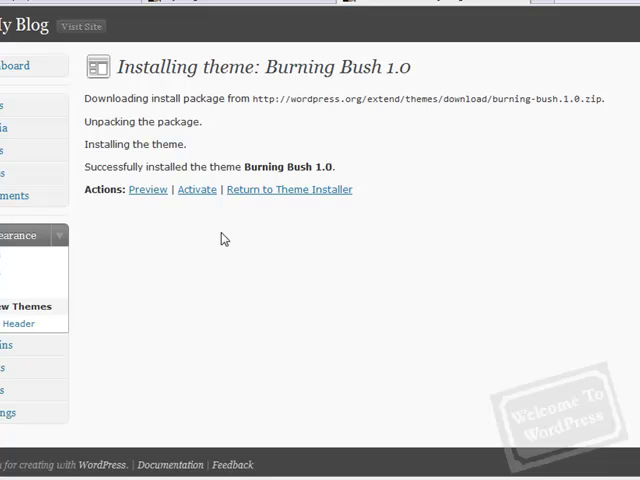
mouse_move(197, 189)
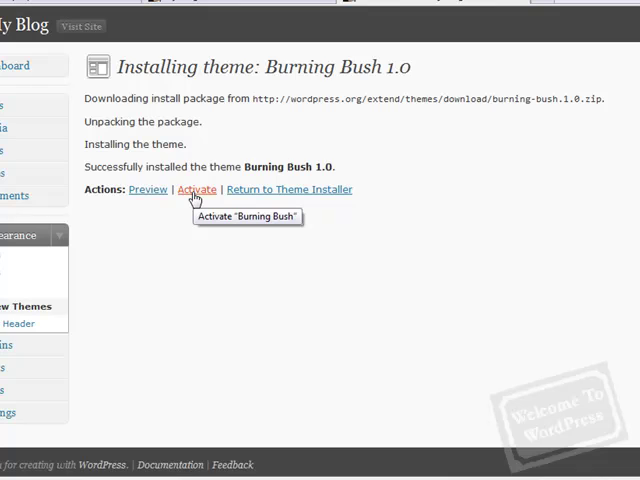
Activate Burning Bush 1.0 and review the other available themes on Manage Themes.
click(197, 189)
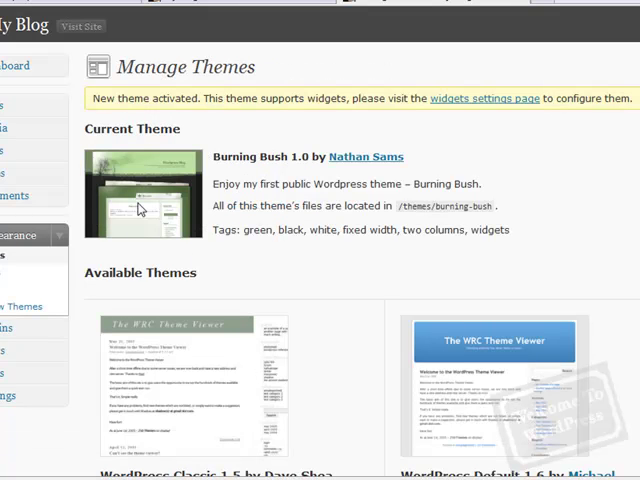
mouse_move(140, 207)
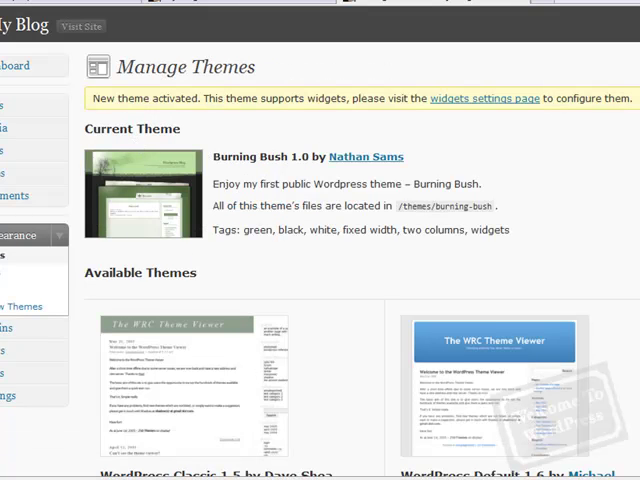
scroll(down, 3)
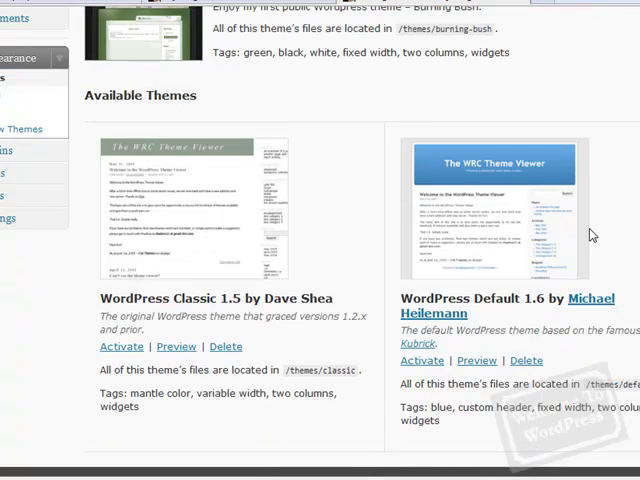
mouse_move(157, 344)
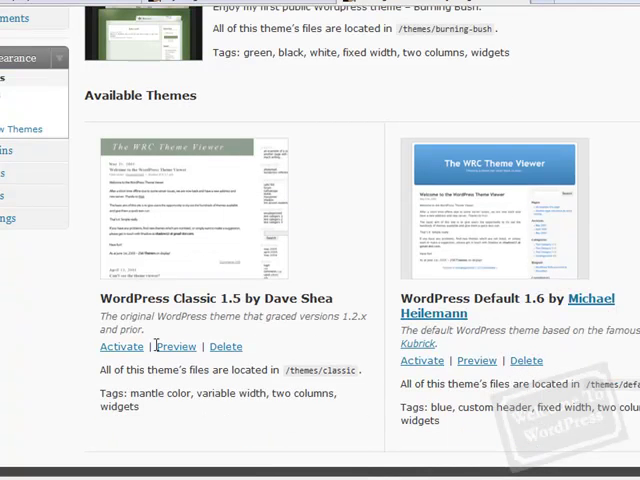
mouse_move(350, 260)
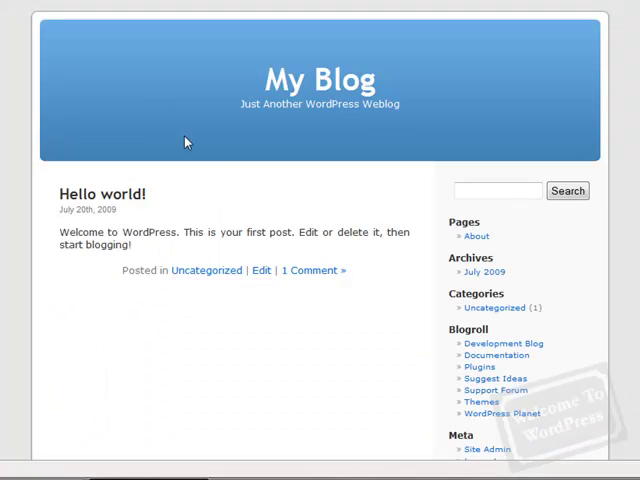
mouse_move(325, 161)
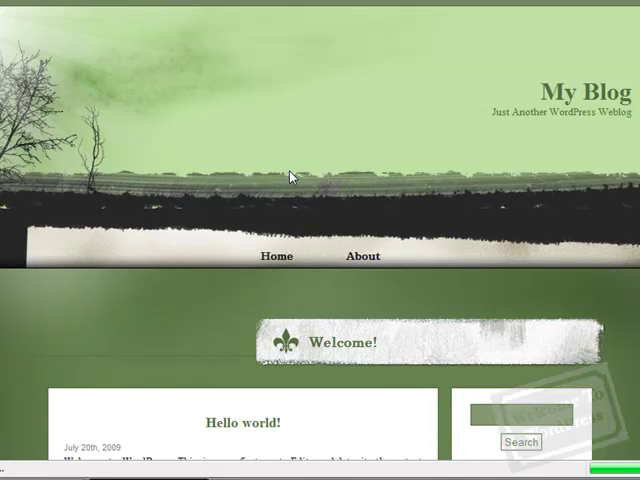
Scroll through the live blog's header, post, sidebar and footer in the Burning Bush design.
scroll(down, 3)
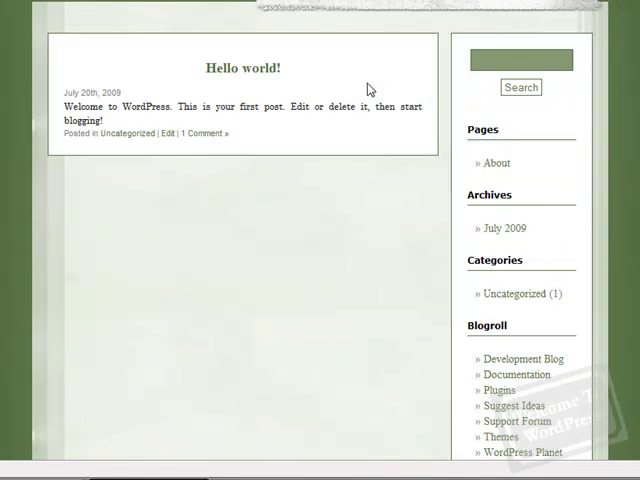
scroll(down, 3)
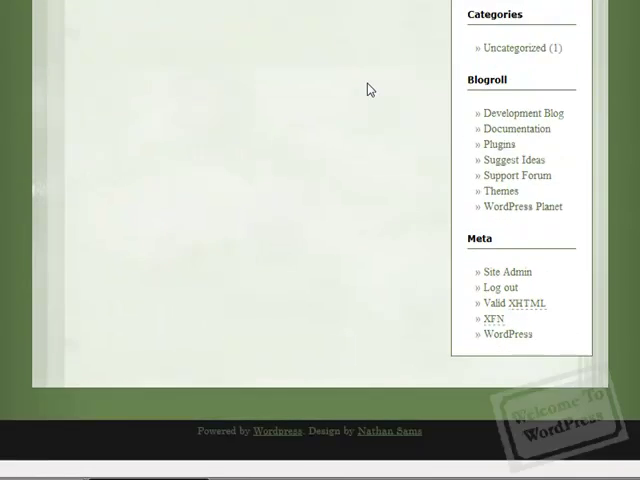
scroll(up, 3)
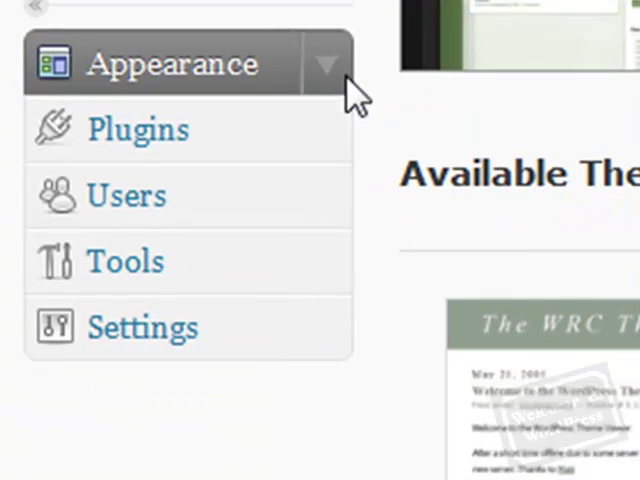
Open Settings > General from the dashboard sidebar.
click(142, 327)
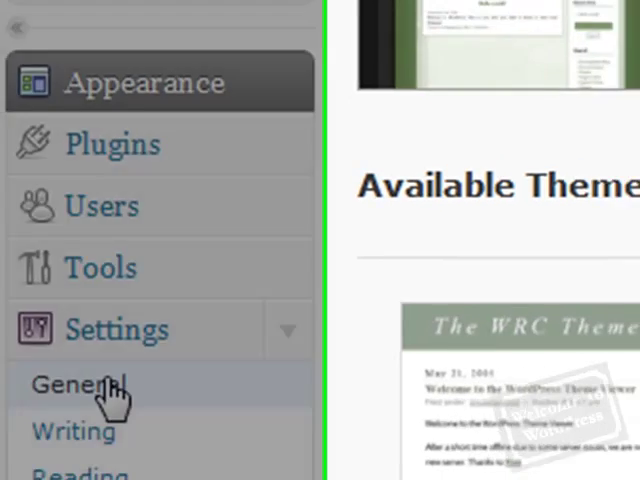
click(71, 384)
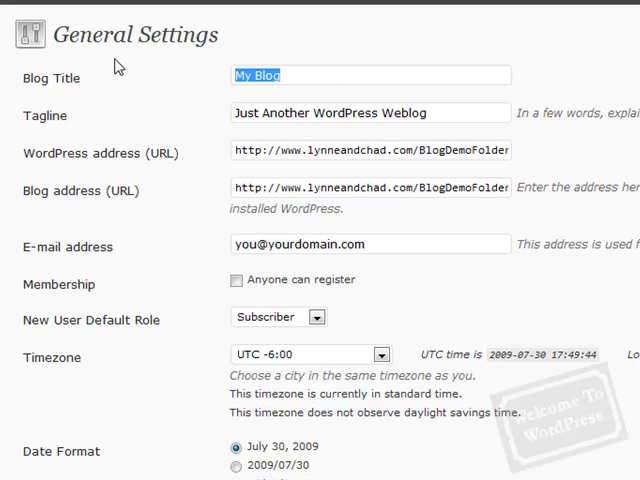
mouse_move(117, 68)
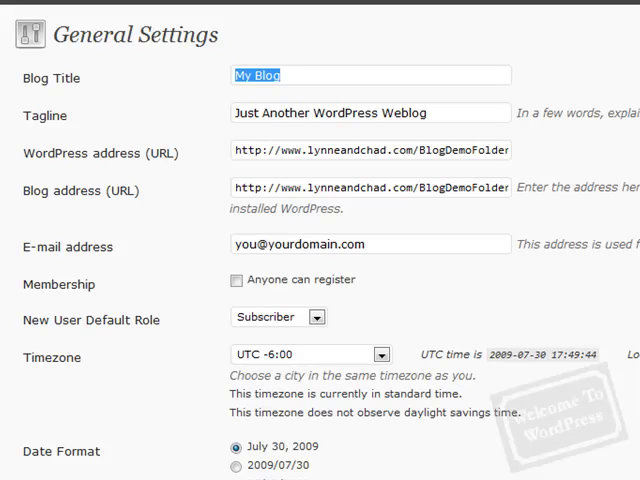
Set the title to 'Lynne and Chad's Demo Blog' and tagline to 'a simple guide to using wordpress'.
text(Lynne and Chad's D)
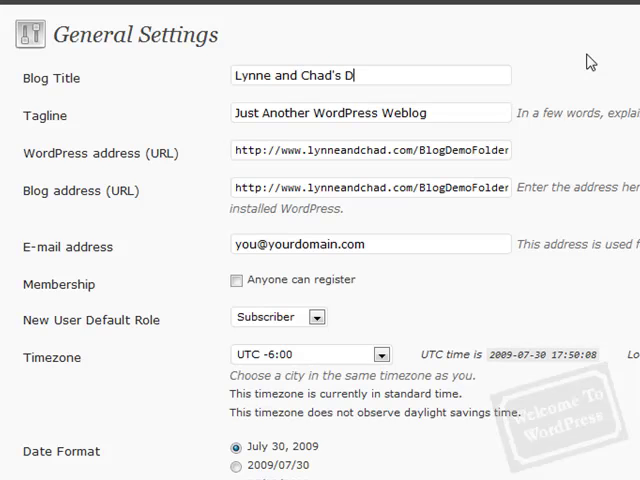
text(emo Blog)
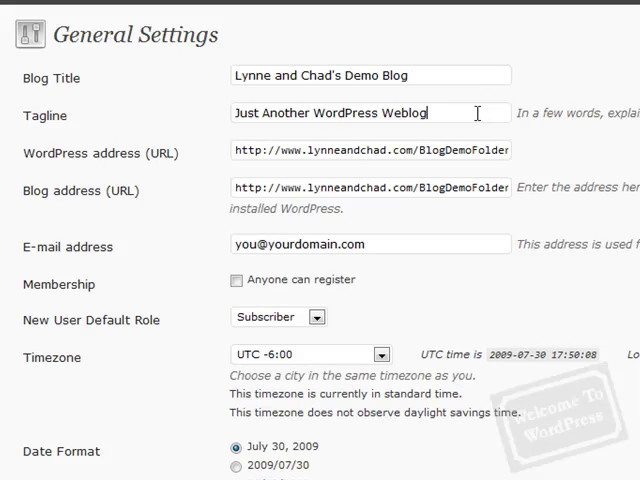
triple_click(370, 112)
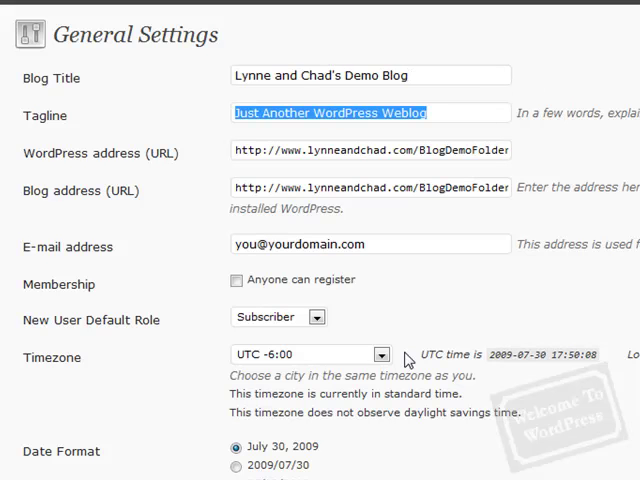
mouse_move(430, 264)
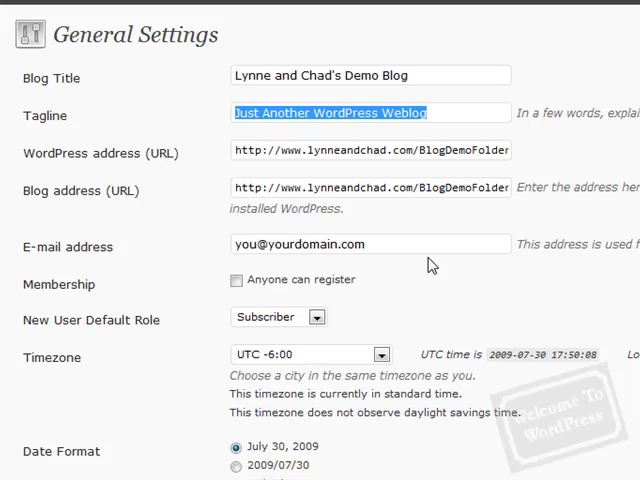
text(a simple guide t)
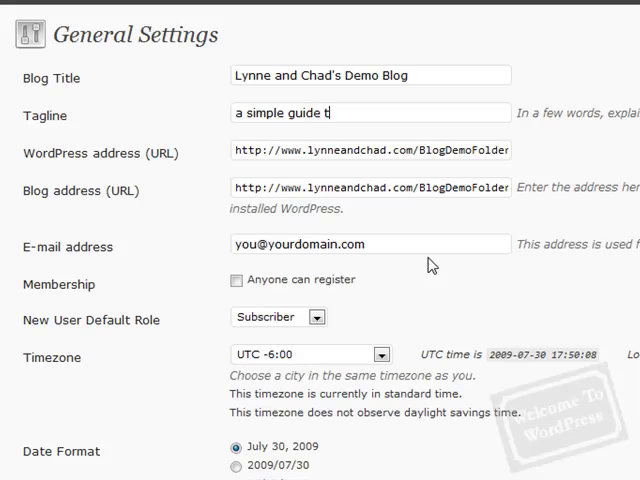
text(o using wo)
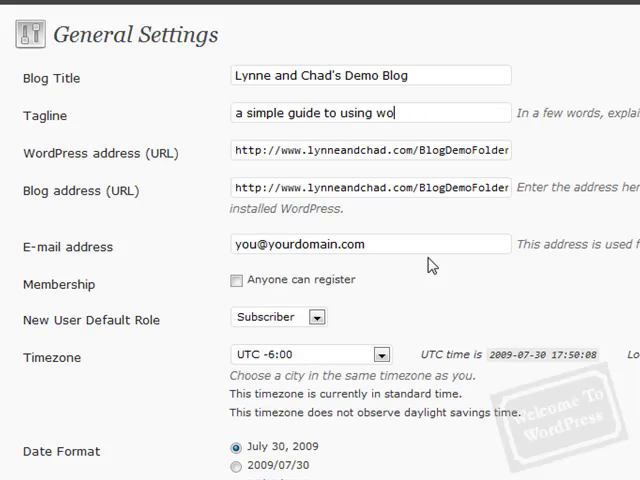
text(rdpress)
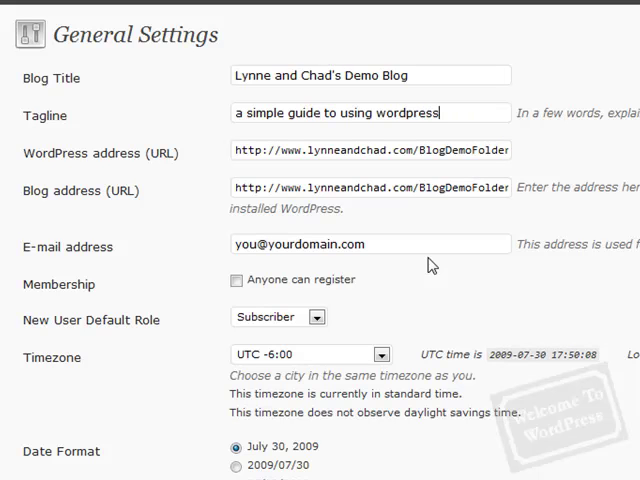
mouse_move(119, 90)
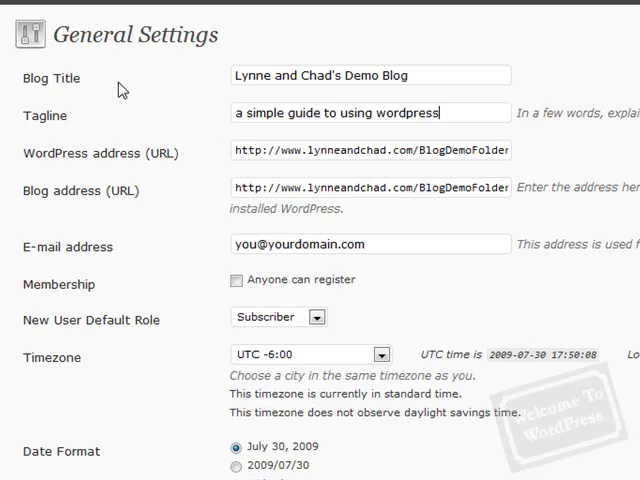
Apply the new blog title and tagline with Save Changes at the bottom of General Settings.
scroll(down, 3)
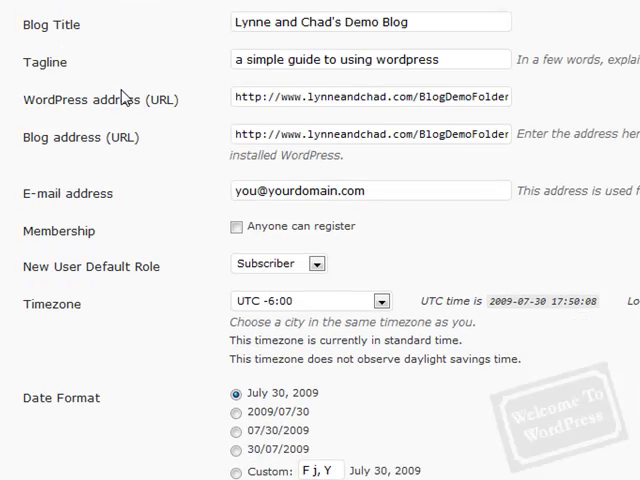
scroll(down, 3)
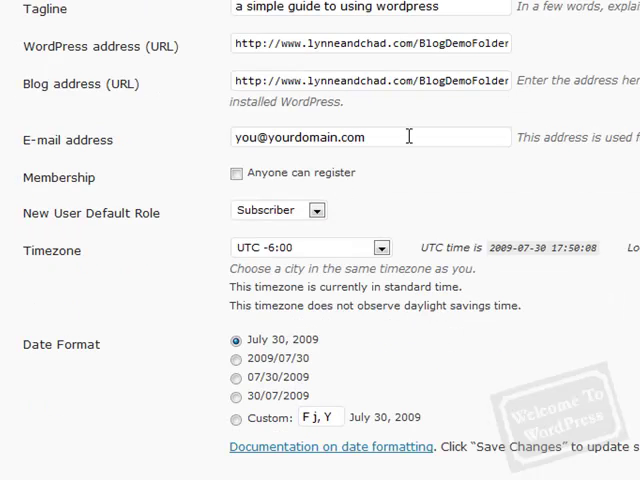
scroll(down, 3)
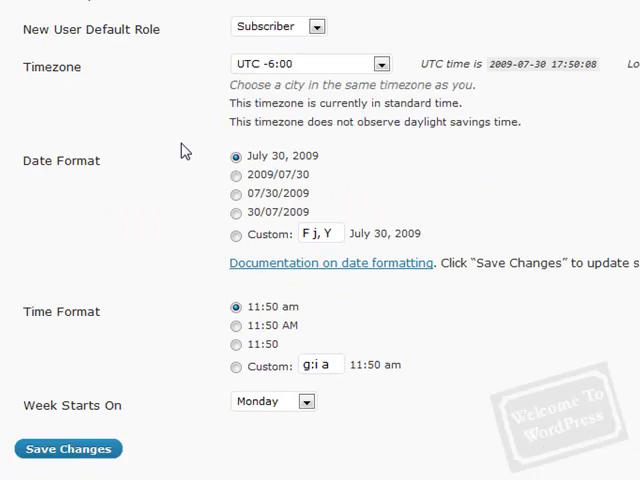
mouse_move(170, 235)
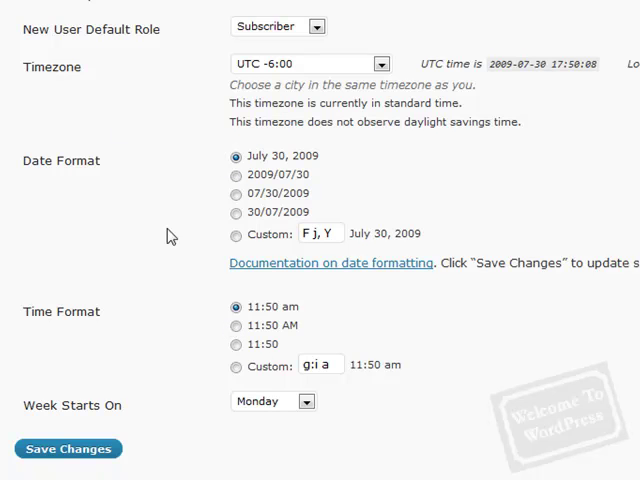
mouse_move(283, 58)
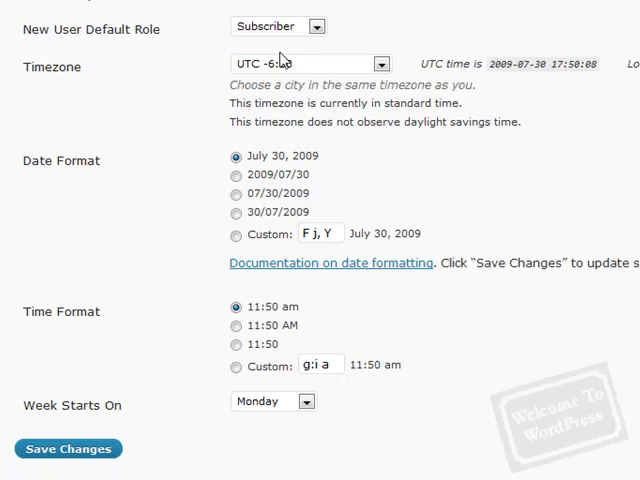
mouse_move(150, 117)
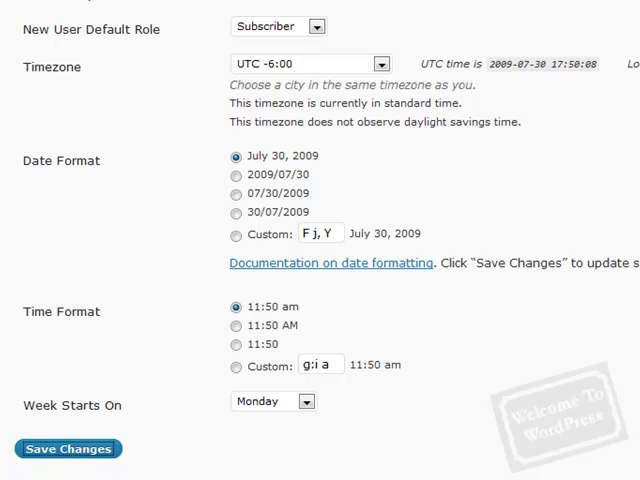
click(67, 448)
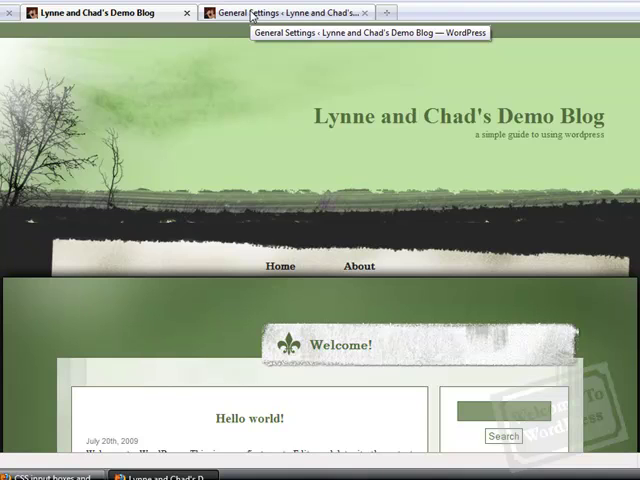
Go to Appearance > Add New Themes and choose the Upload option.
click(300, 12)
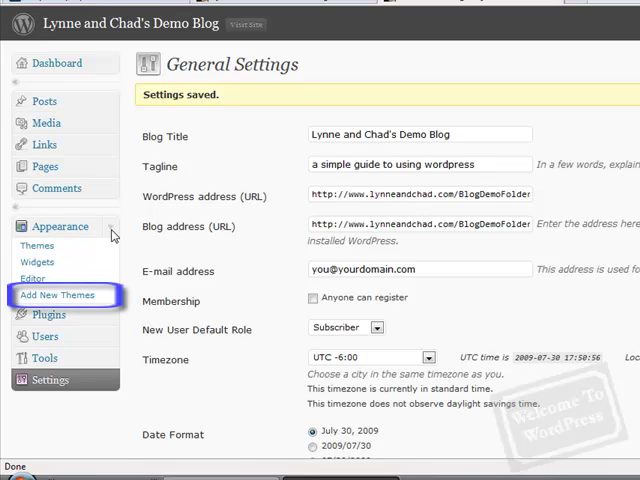
mouse_move(60, 295)
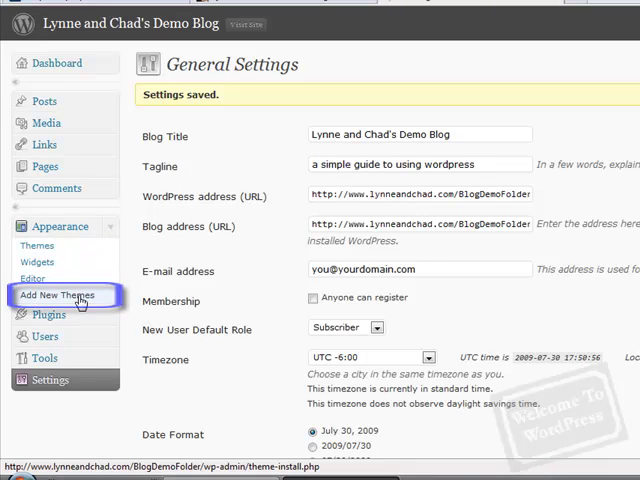
click(58, 295)
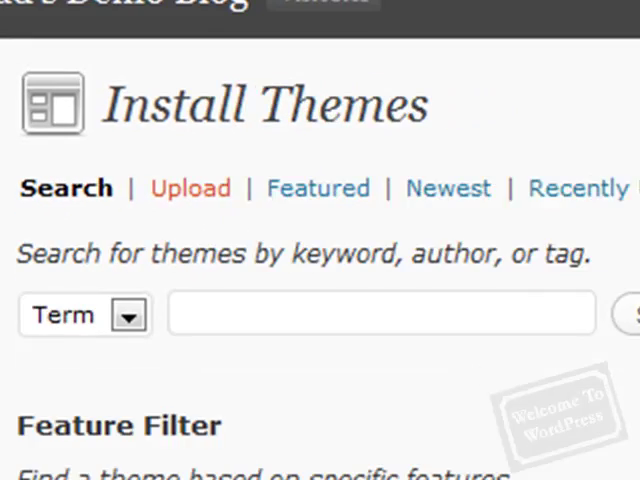
click(190, 188)
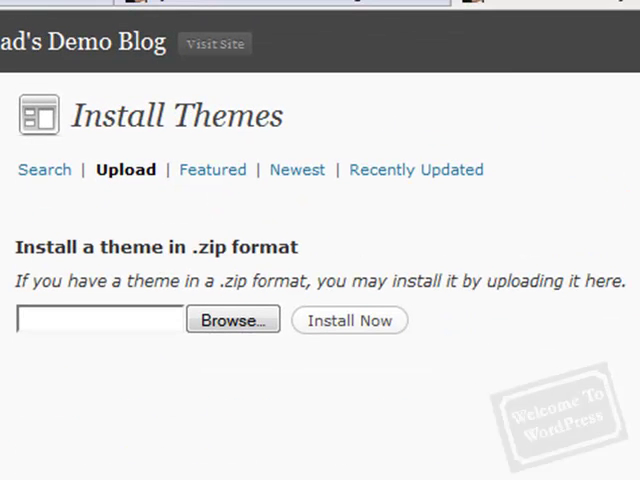
mouse_move(171, 437)
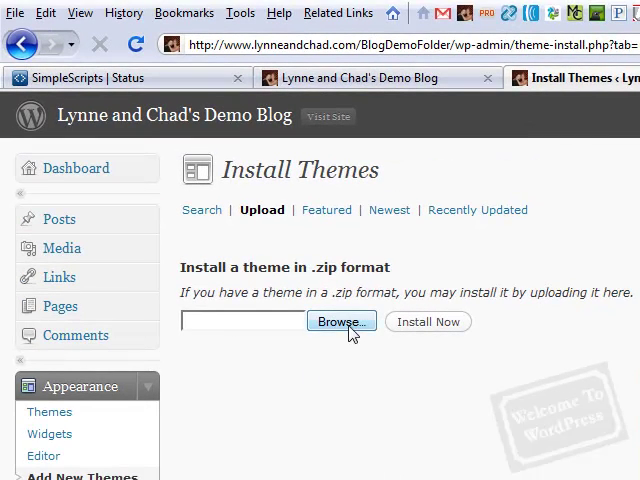
Select the theme .zip file from the computer and install it.
click(340, 321)
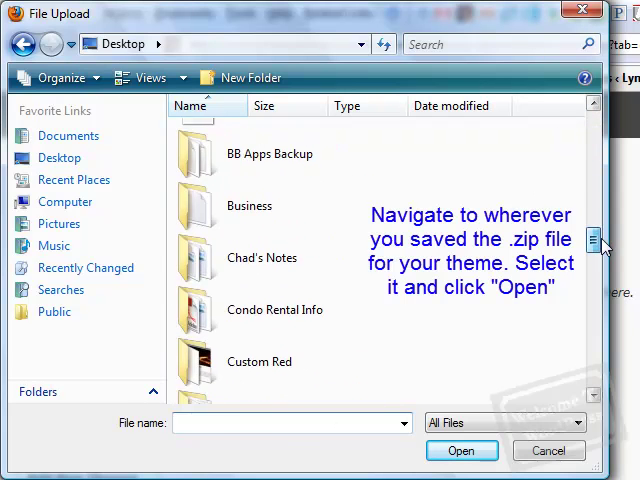
scroll(down, 3)
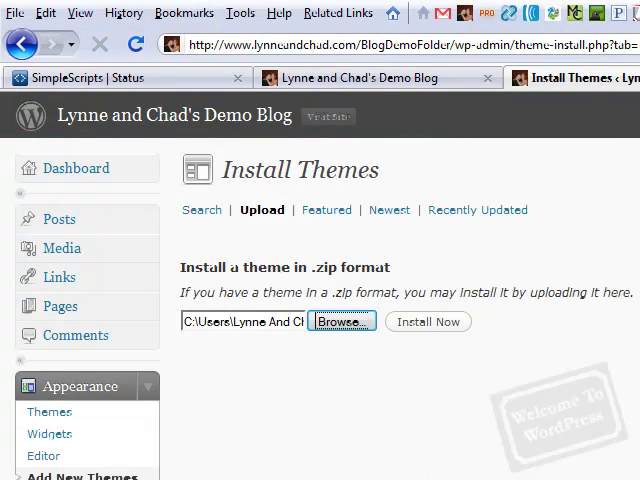
click(428, 321)
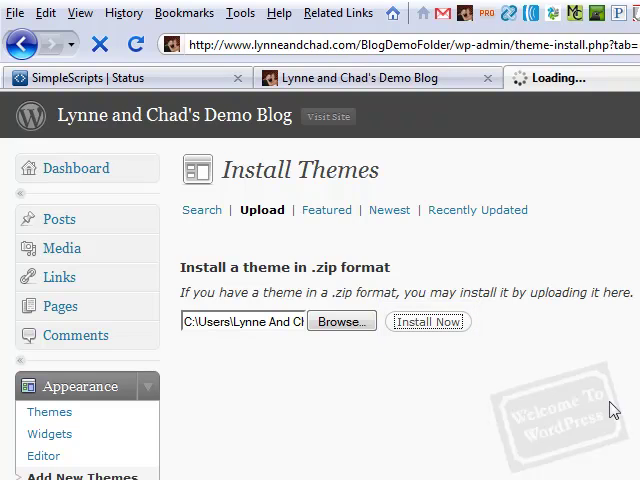
click(427, 321)
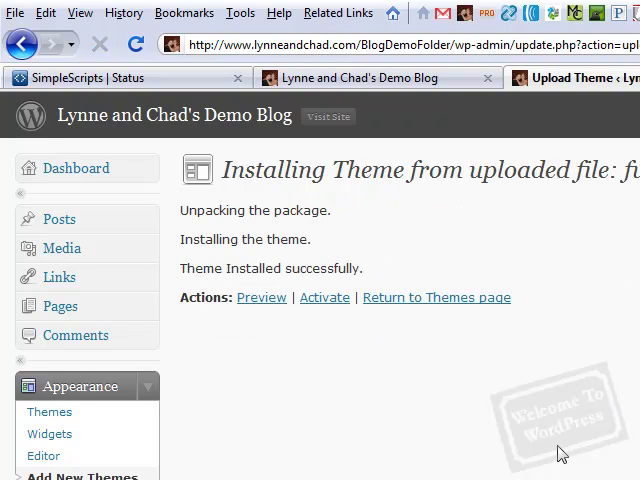
mouse_move(265, 386)
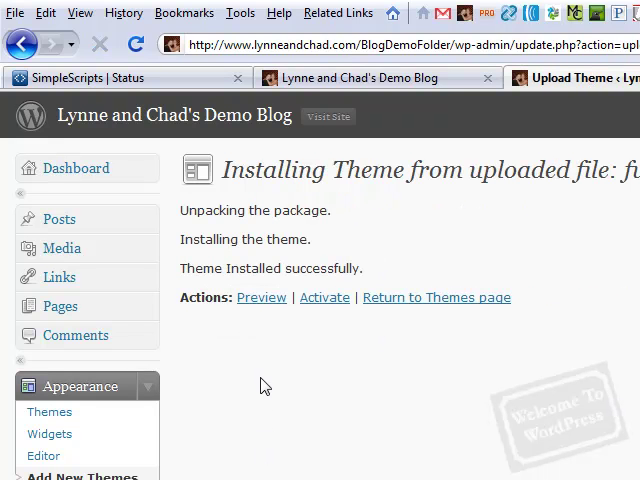
mouse_move(434, 297)
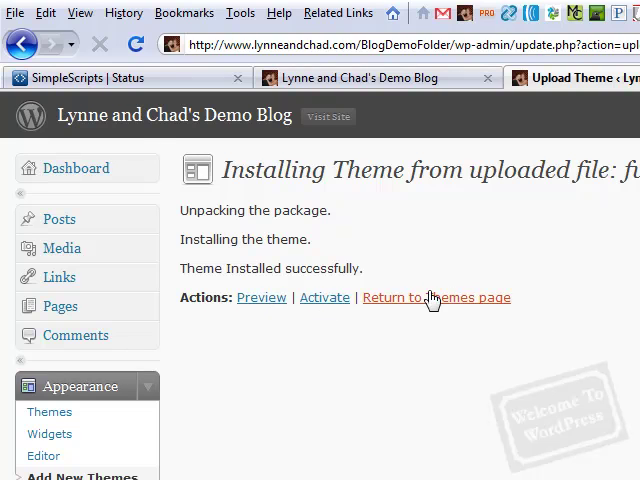
Return to the themes list, activate Fusion 3.0.3, and view the live blog.
scroll(down, 3)
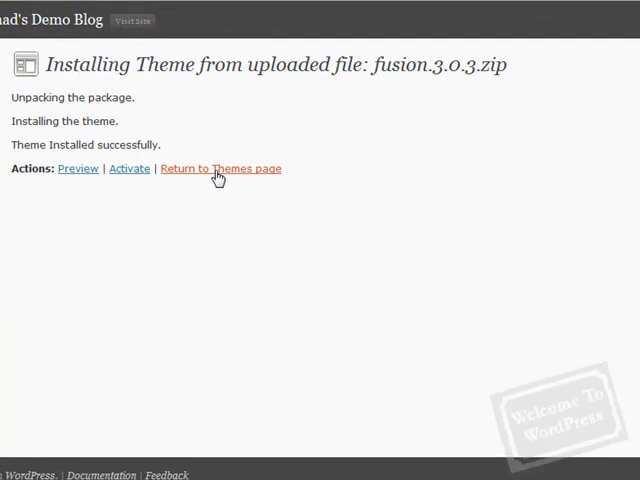
click(221, 168)
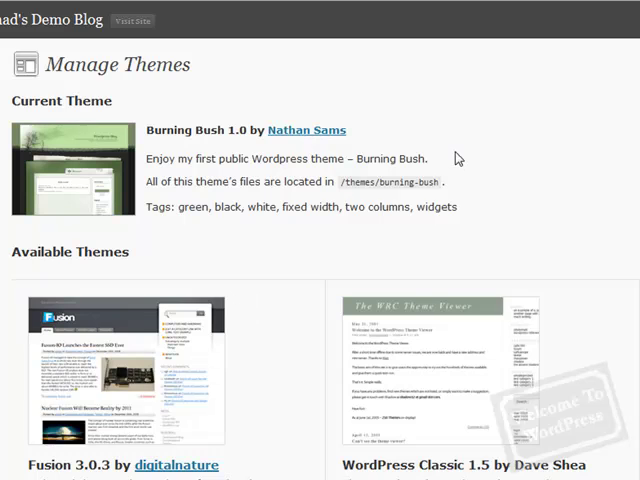
scroll(down, 3)
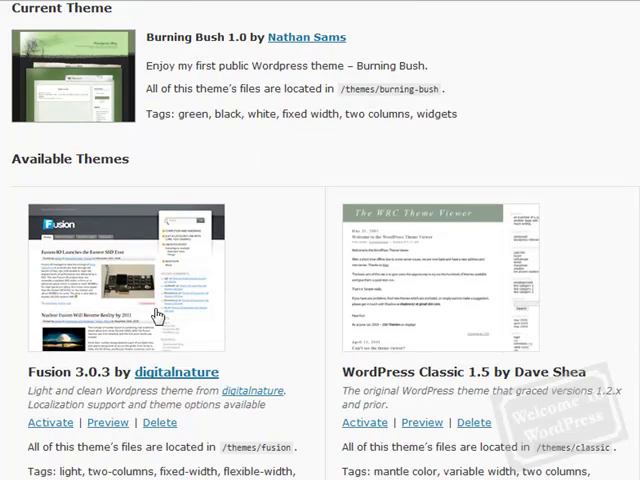
mouse_move(461, 272)
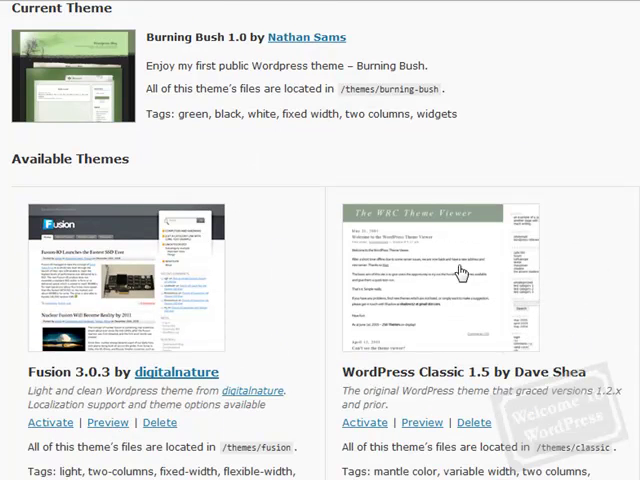
scroll(down, 3)
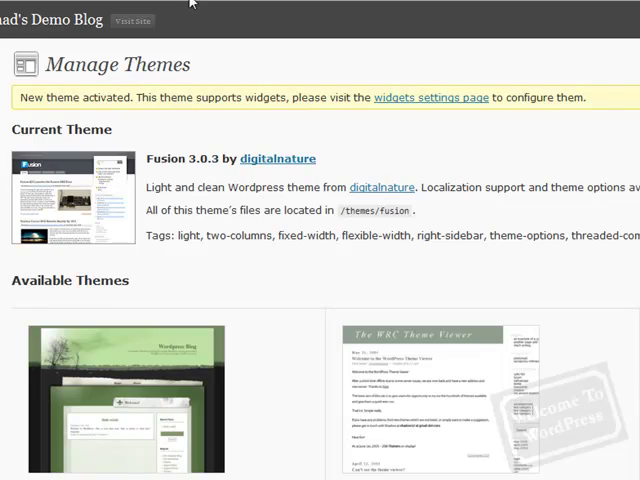
click(131, 20)
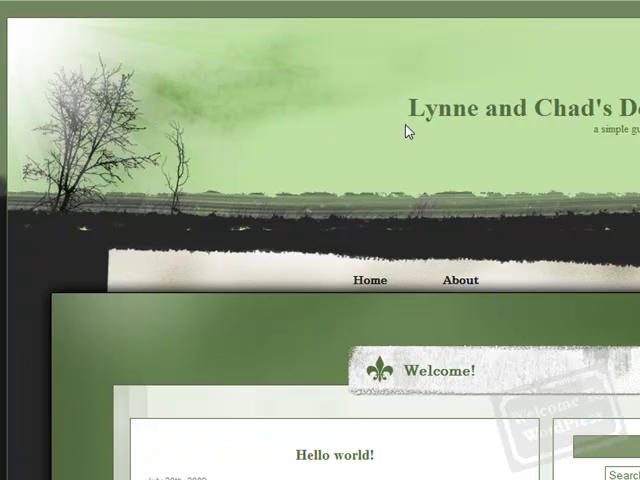